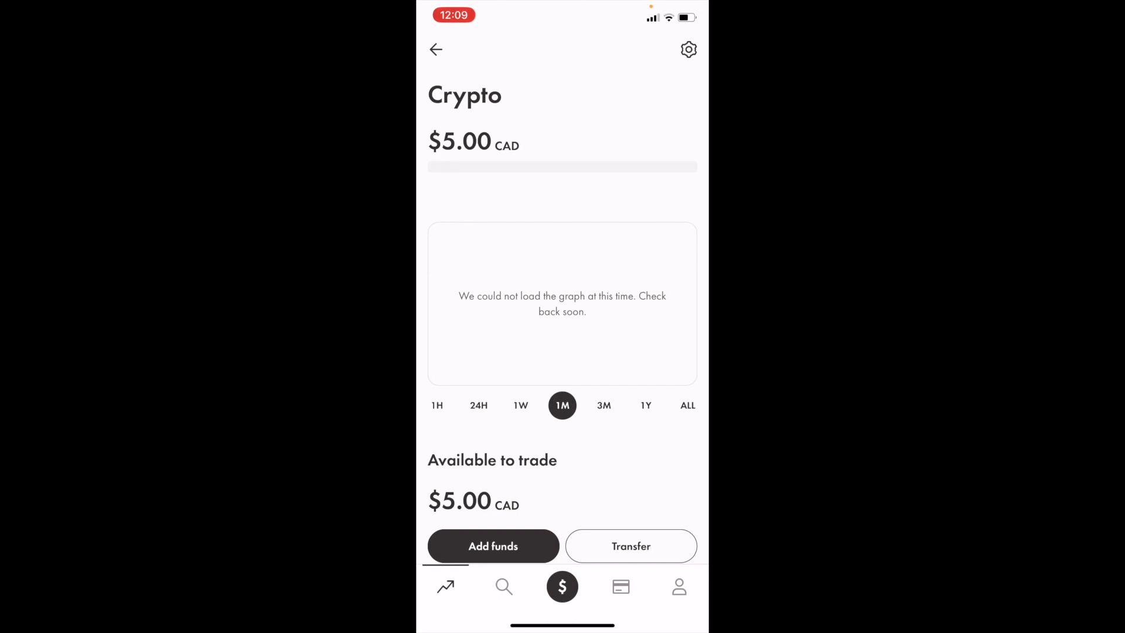
# Step: Open the Discover page from the Crypto account overview
pyautogui.click(504, 586)
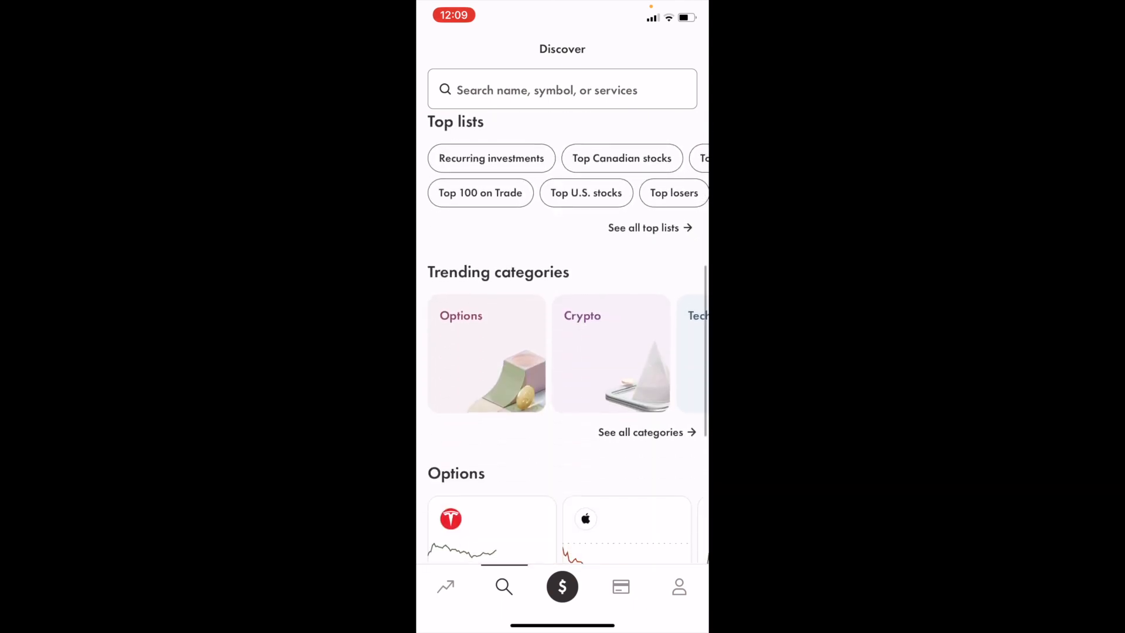
# Step: Open Solana from the Crypto category and start a Buy order for SOL
pyautogui.click(610, 354)
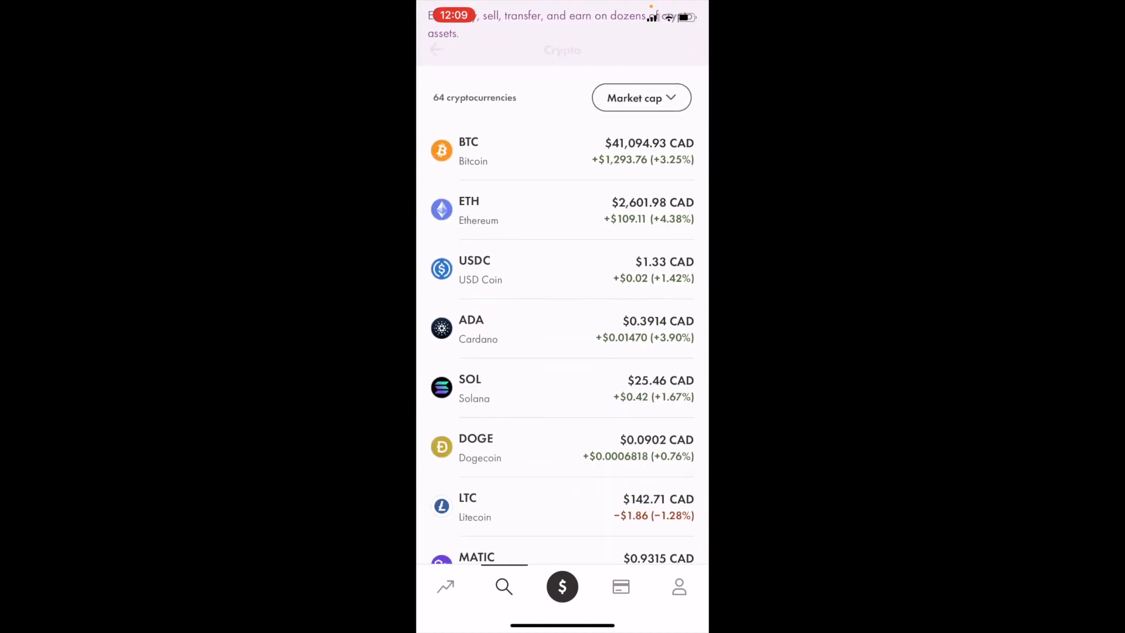
pyautogui.click(562, 388)
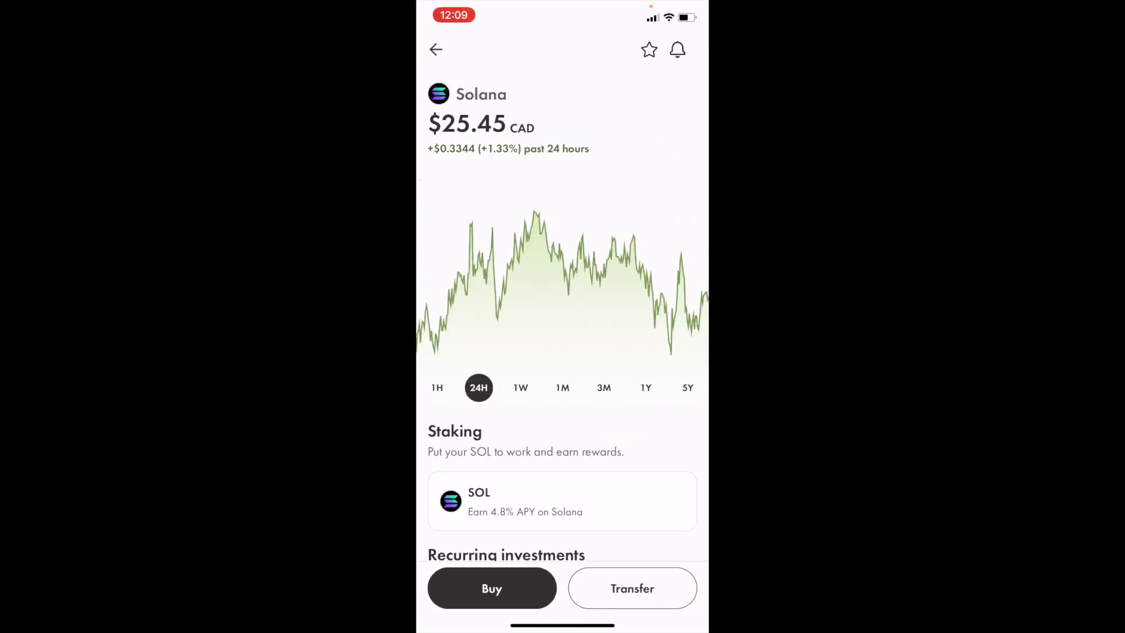
pyautogui.click(490, 587)
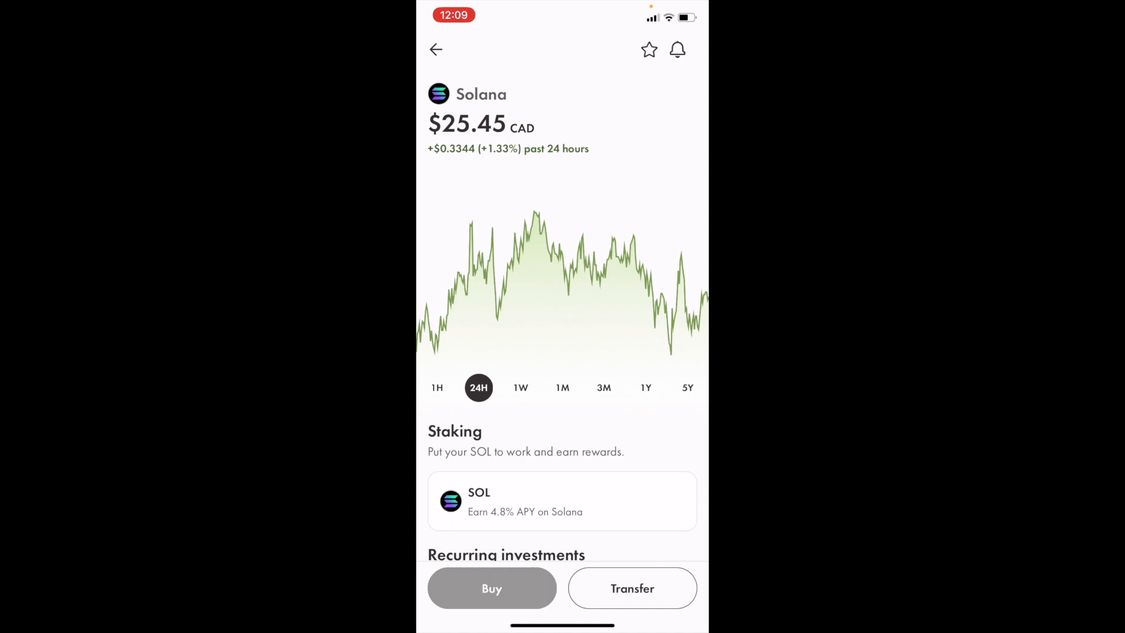
pyautogui.click(490, 587)
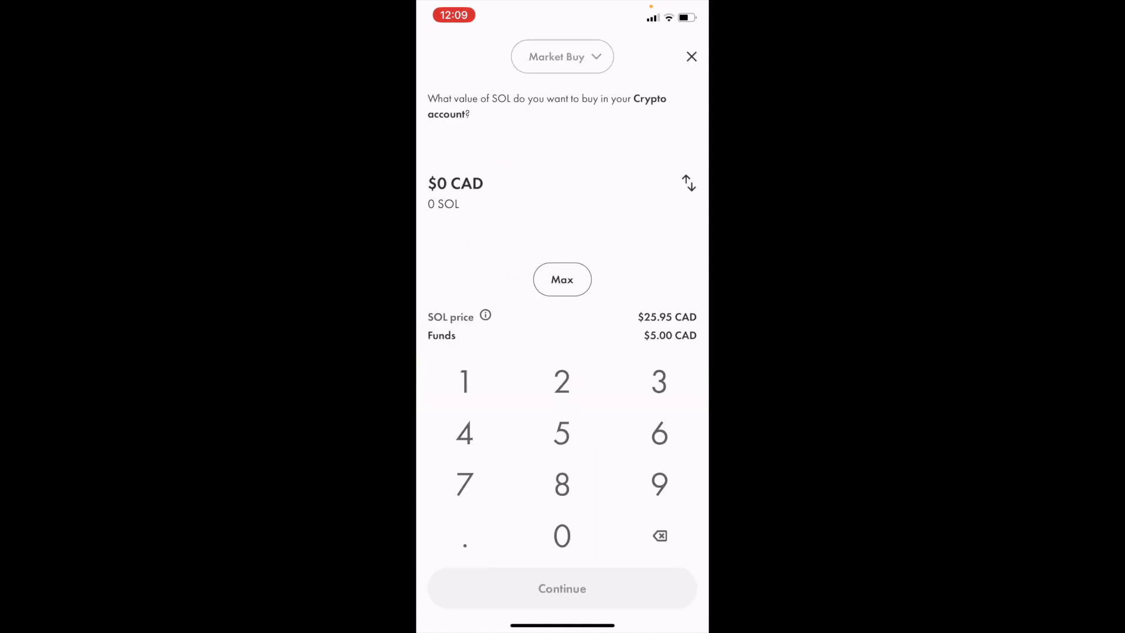
# Step: Set a Limit Buy at $25.75 CAD for $5 and reach the Confirm purchase screen
pyautogui.click(561, 56)
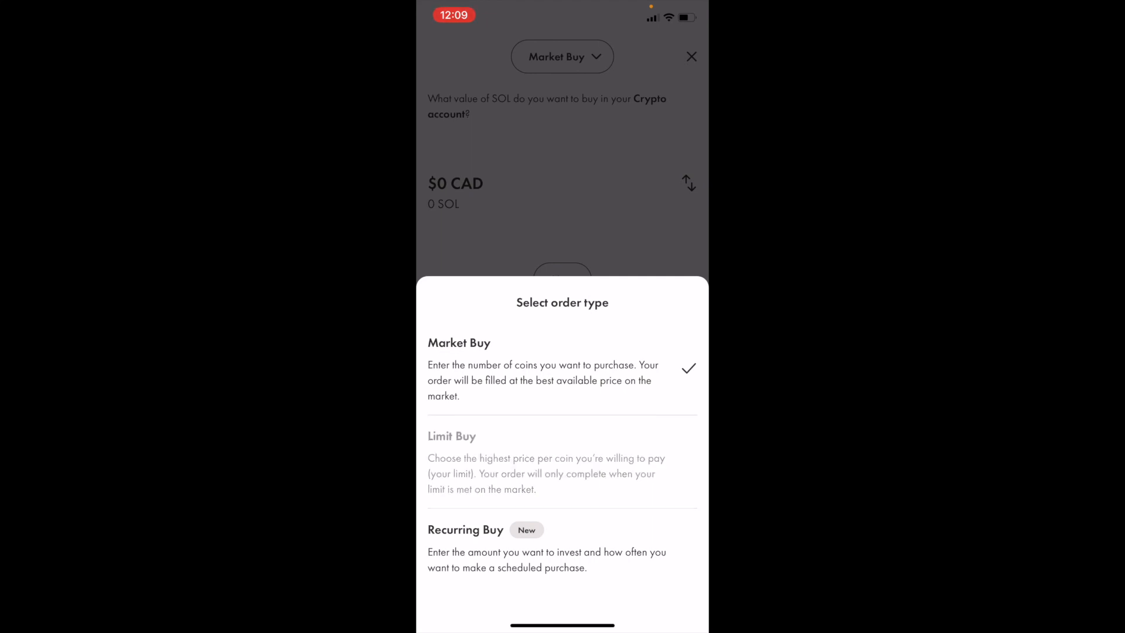
pyautogui.click(451, 436)
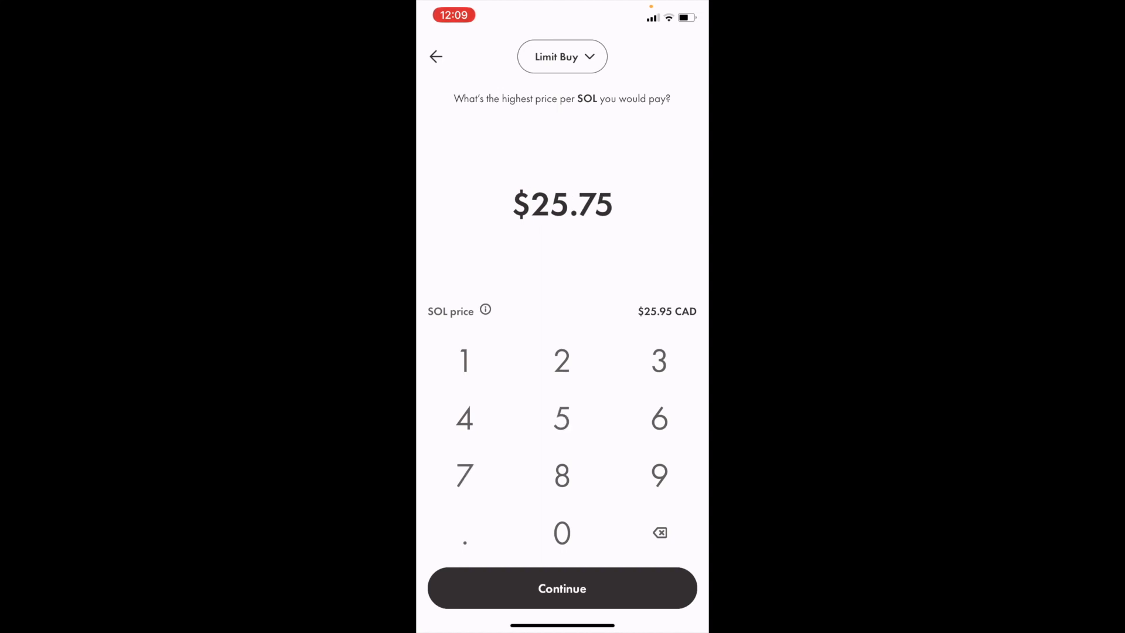
pyautogui.click(561, 588)
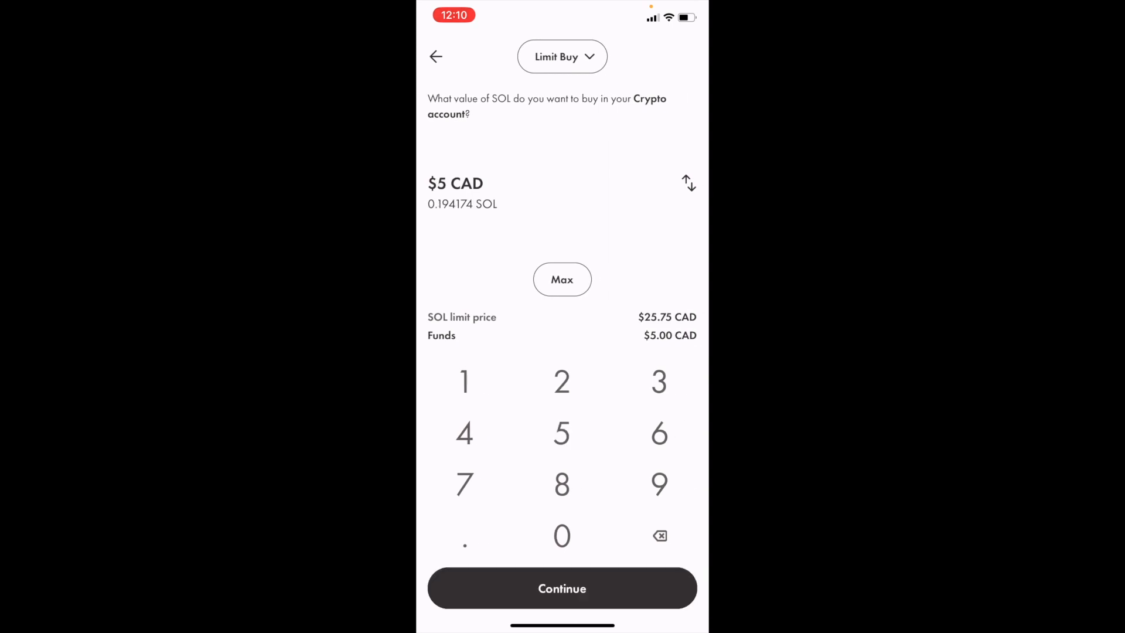
pyautogui.click(561, 587)
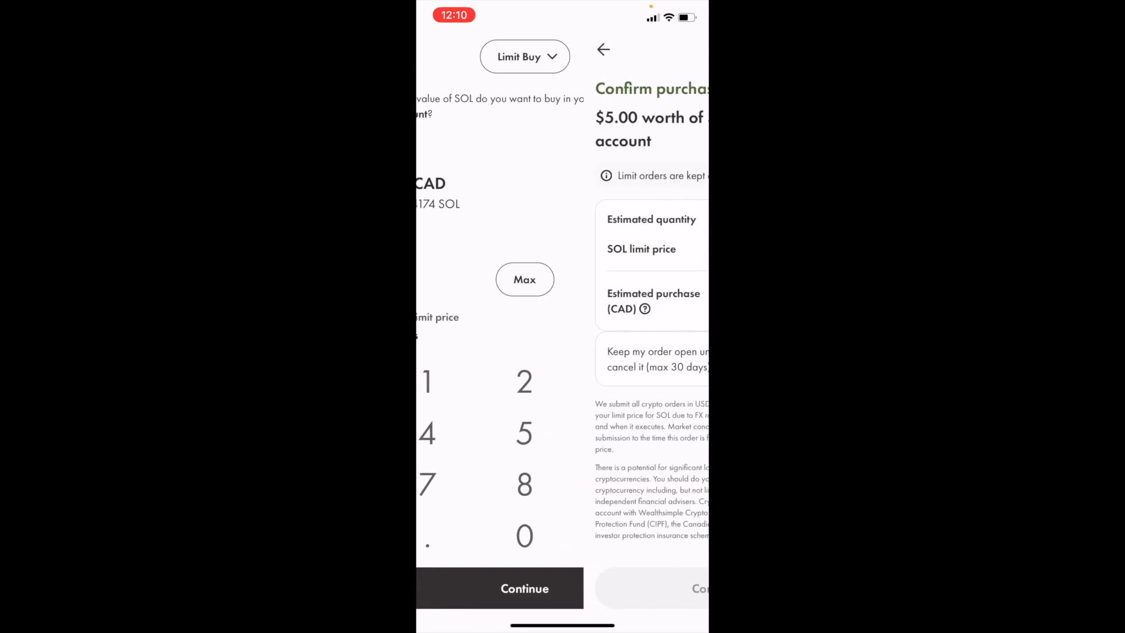
pyautogui.click(524, 588)
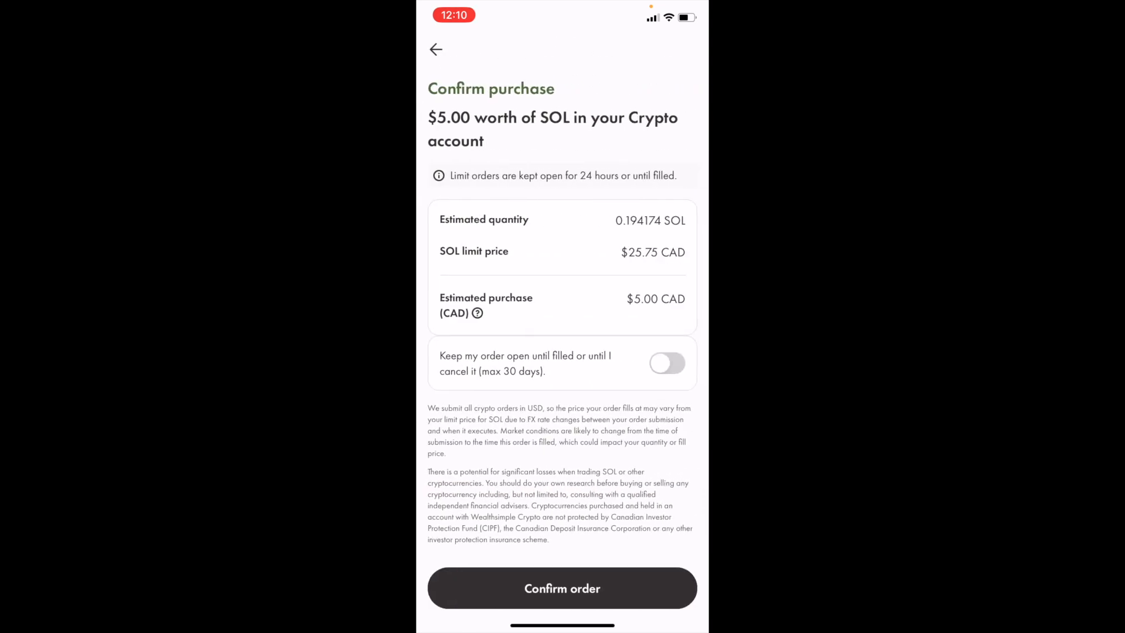